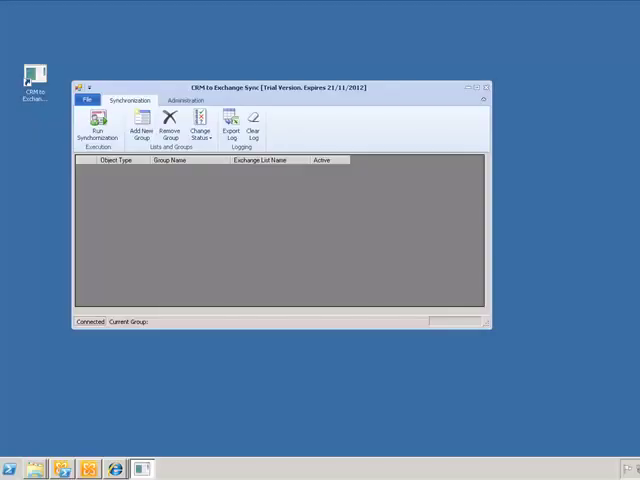
mouse_move(451, 358)
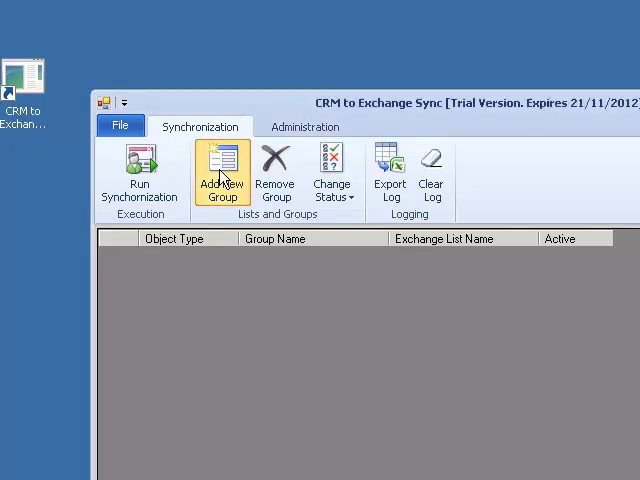
Add a new sync group with Partners as the CRM marketing list
click(222, 170)
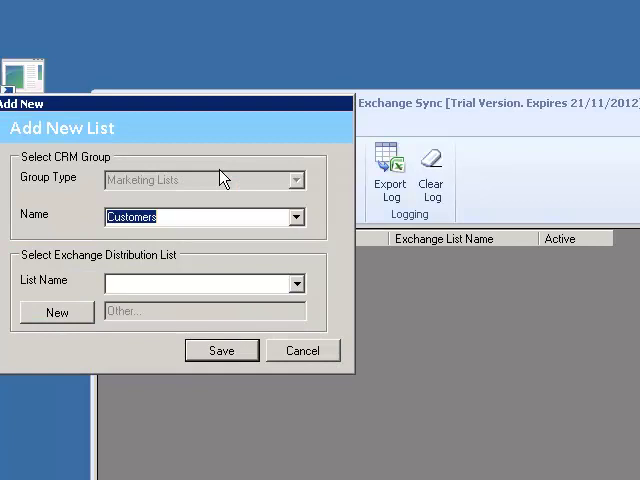
mouse_move(220, 110)
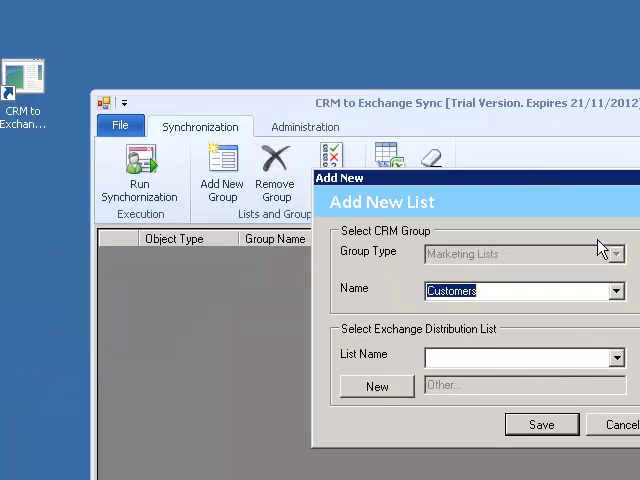
click(615, 291)
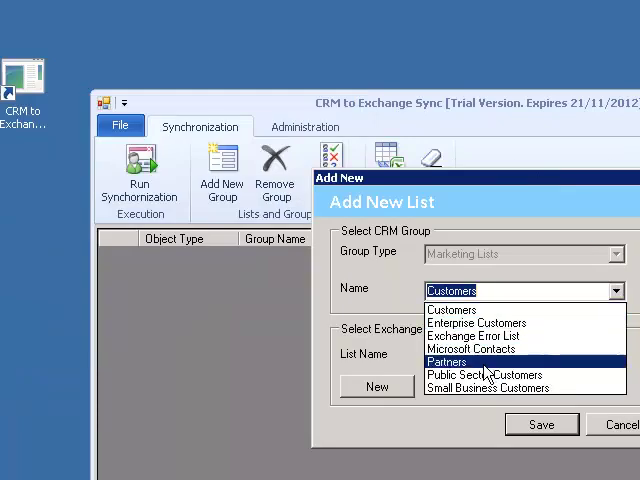
click(448, 362)
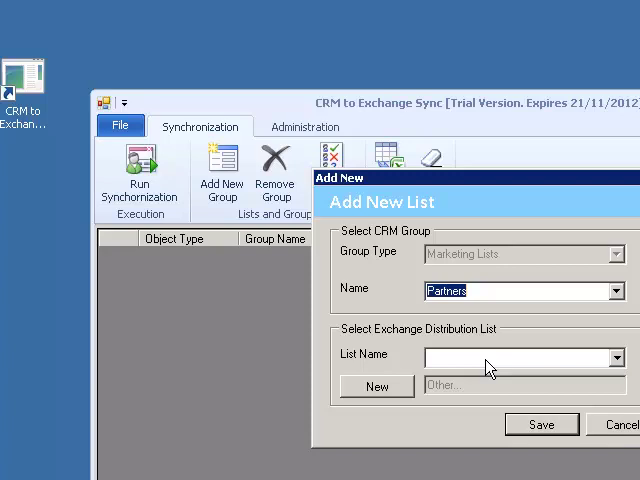
mouse_move(509, 367)
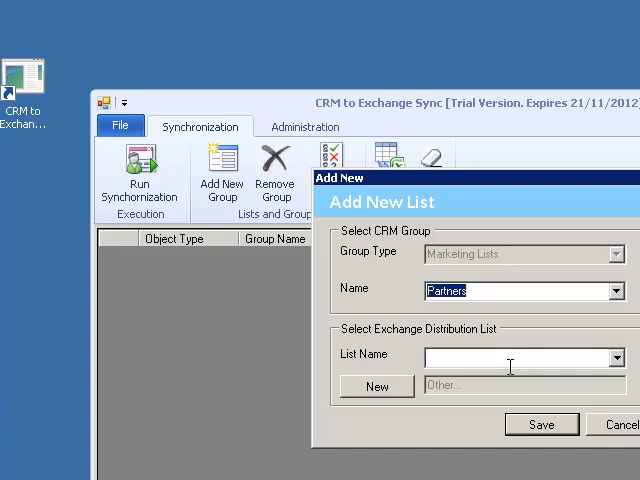
mouse_move(399, 399)
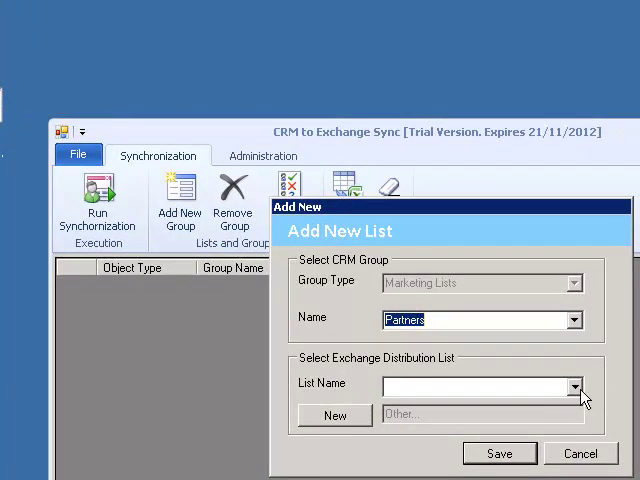
click(573, 382)
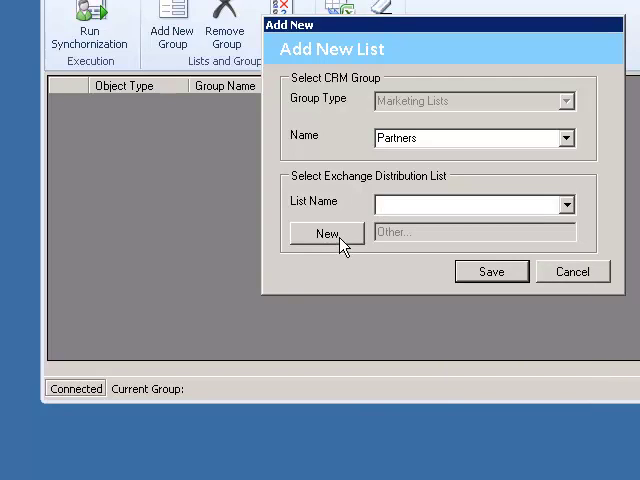
Create the new Exchange list 'Microsoft Partners' for the Partners group and save
click(325, 232)
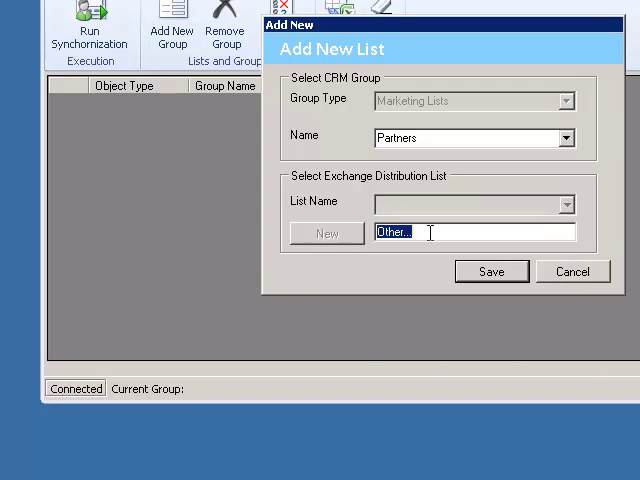
text(Microsoft Part)
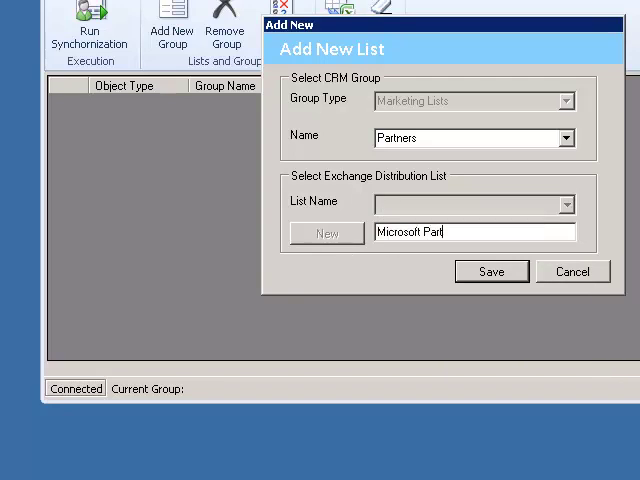
text(ners)
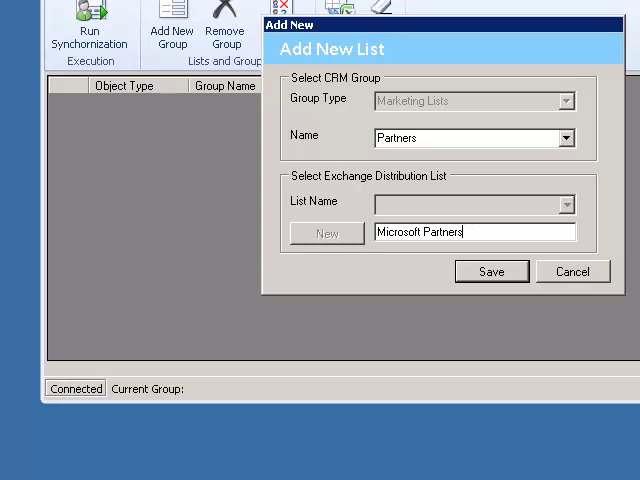
mouse_move(493, 278)
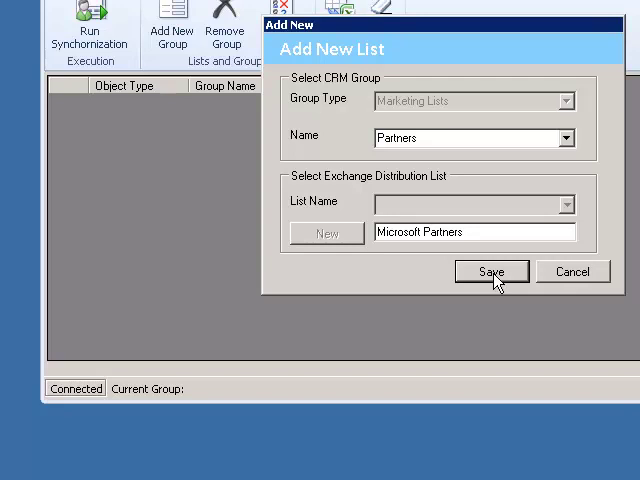
click(491, 271)
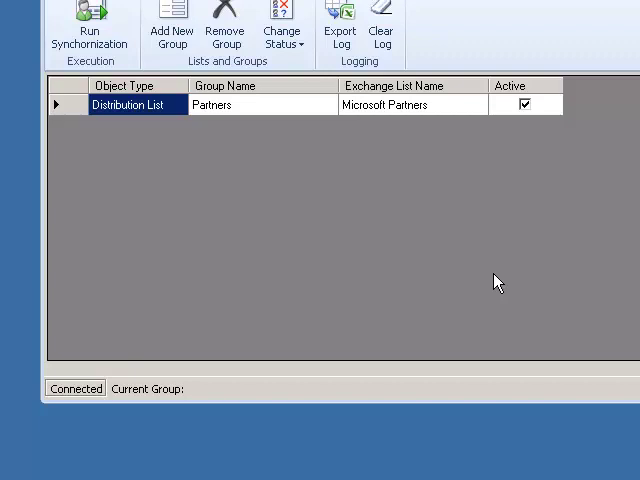
mouse_move(334, 194)
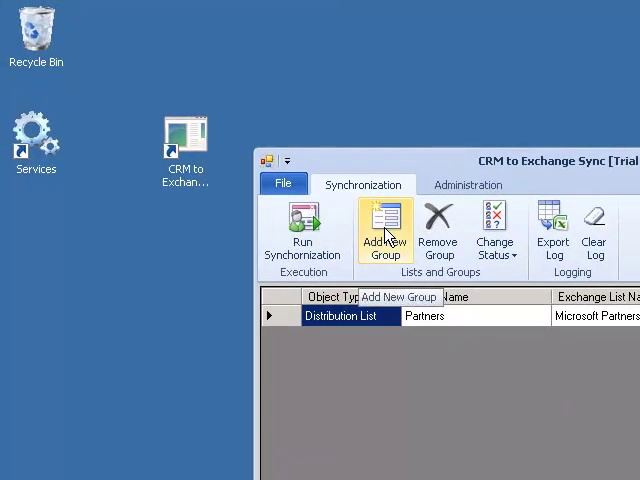
Add another sync group with Microsoft Contacts as the CRM marketing list
click(385, 235)
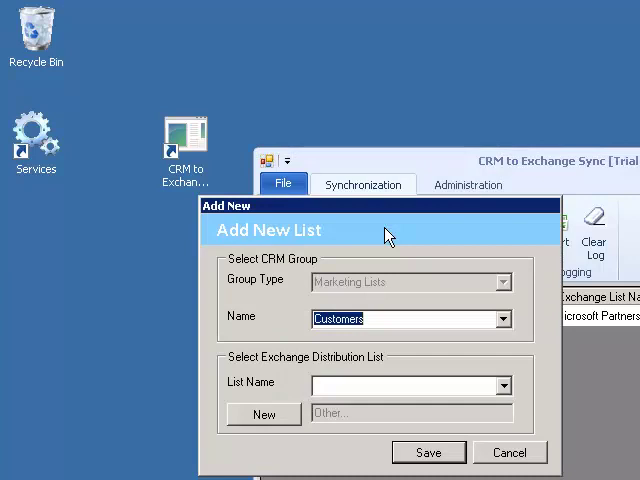
mouse_move(492, 311)
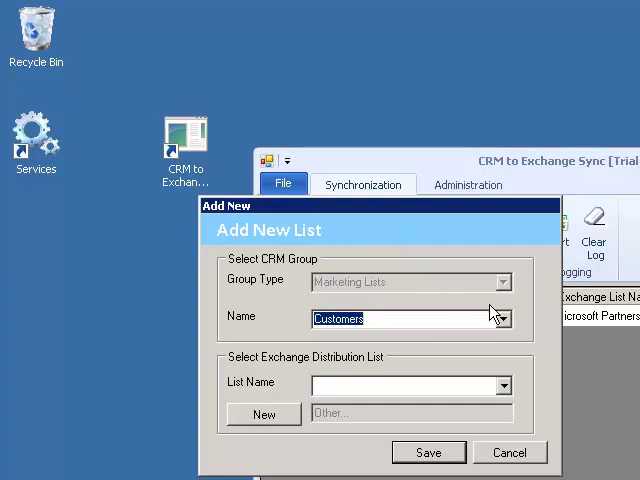
click(504, 318)
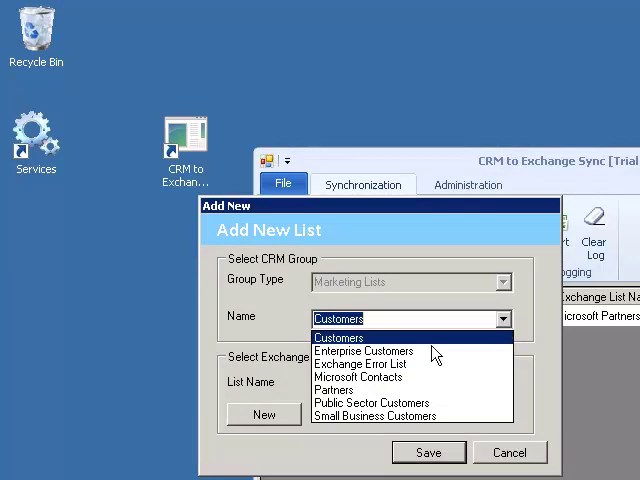
click(357, 377)
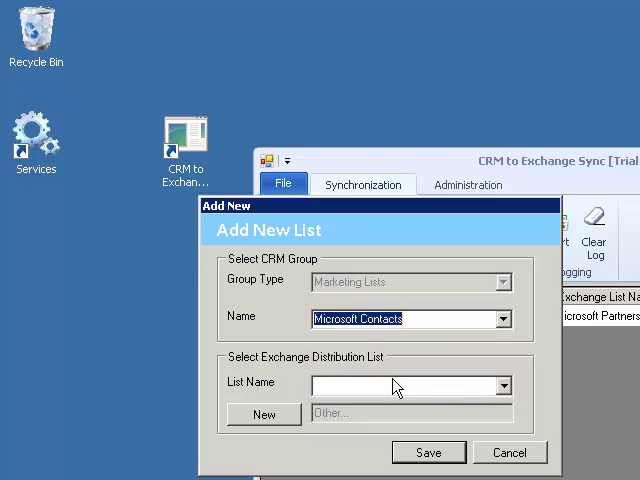
mouse_move(527, 397)
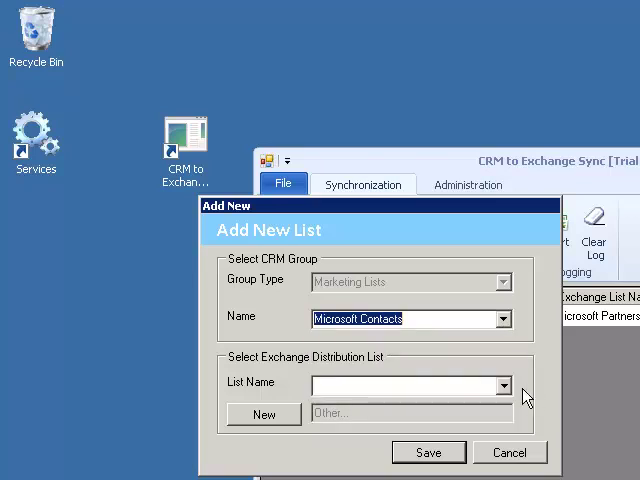
mouse_move(513, 395)
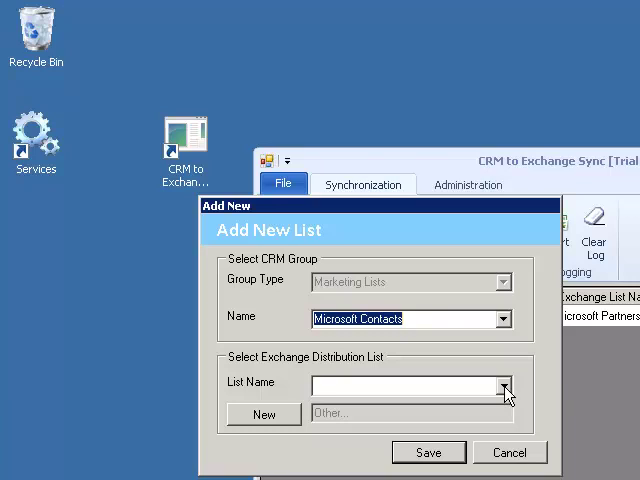
click(502, 385)
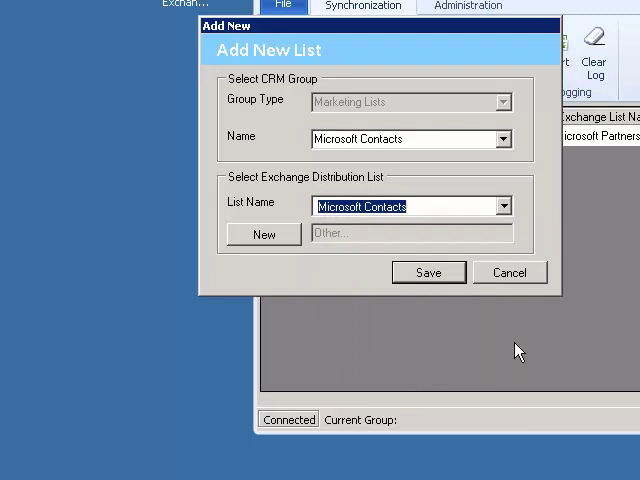
mouse_move(445, 285)
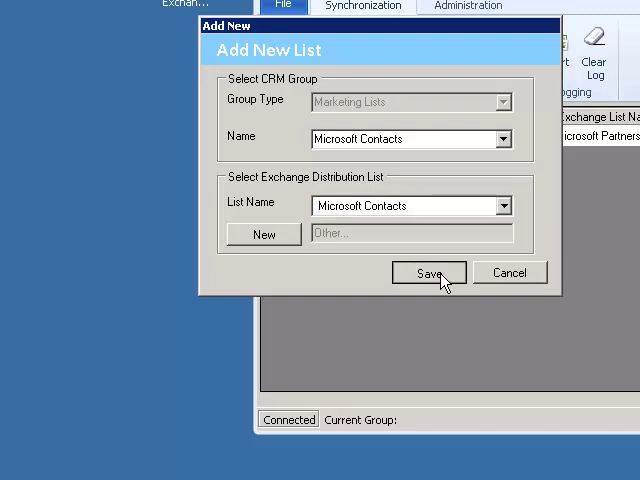
click(428, 272)
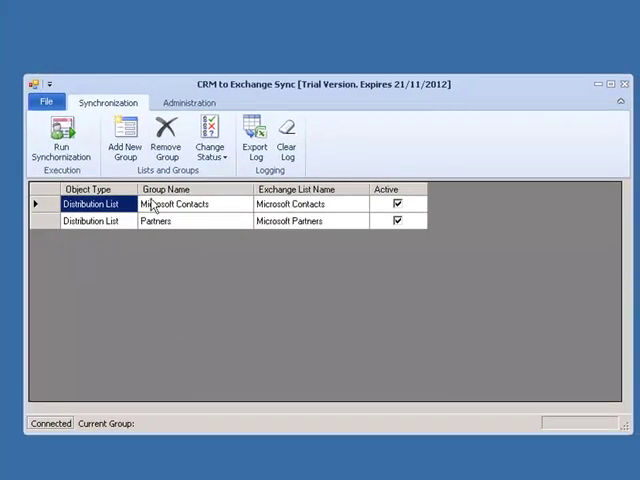
mouse_move(197, 218)
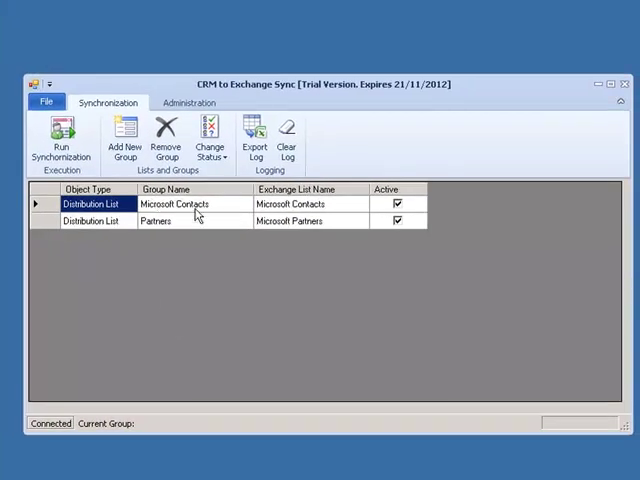
mouse_move(342, 300)
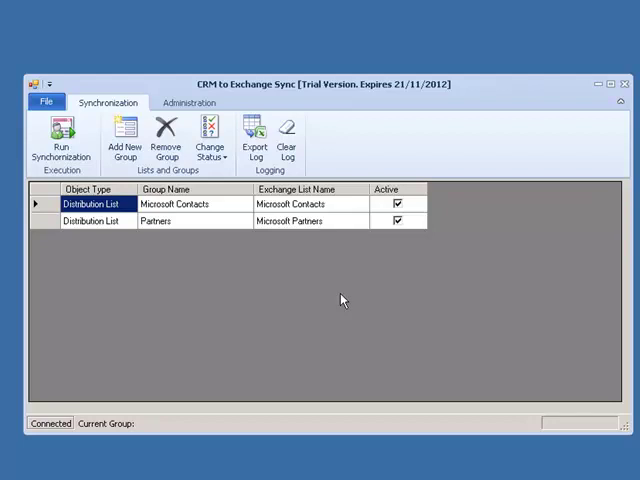
mouse_move(110, 240)
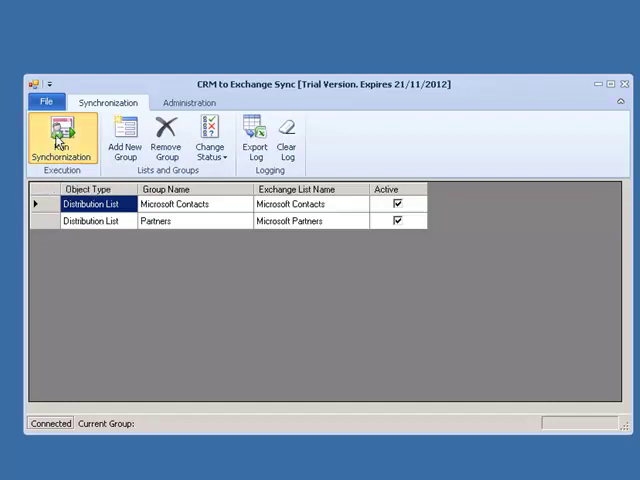
Run synchronization and confirm Yes in the Start Synchronization Process dialog
click(58, 140)
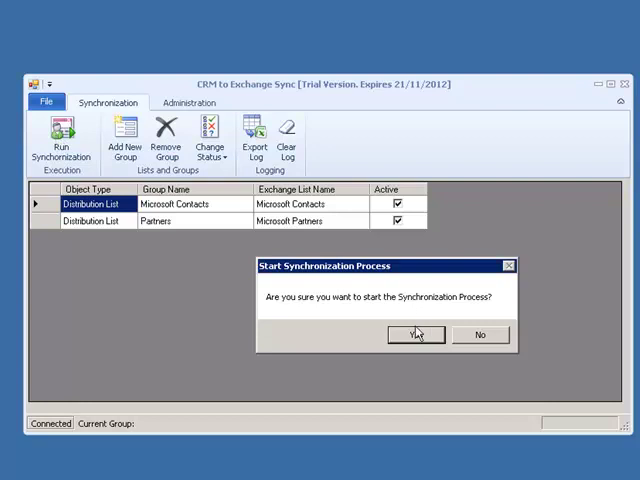
mouse_move(417, 348)
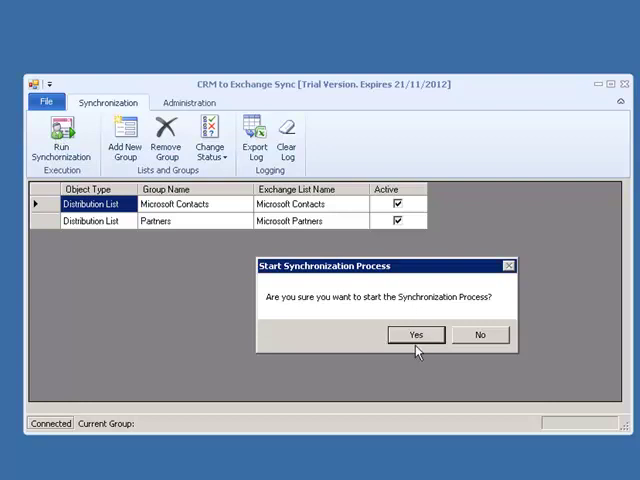
mouse_move(420, 340)
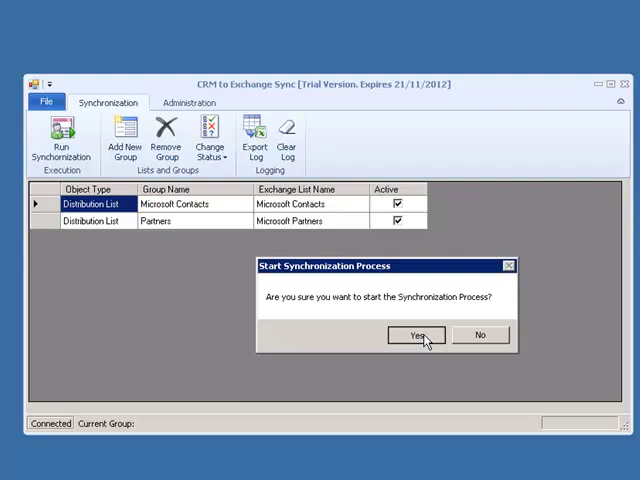
click(413, 334)
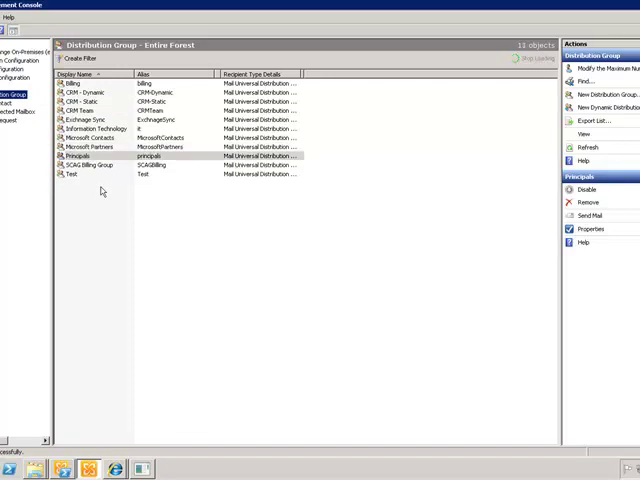
Select the Microsoft Partners entry in the Distribution Group list
click(90, 147)
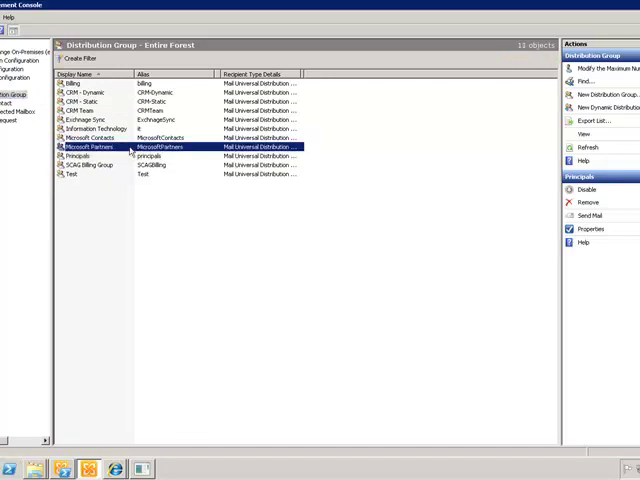
click(90, 147)
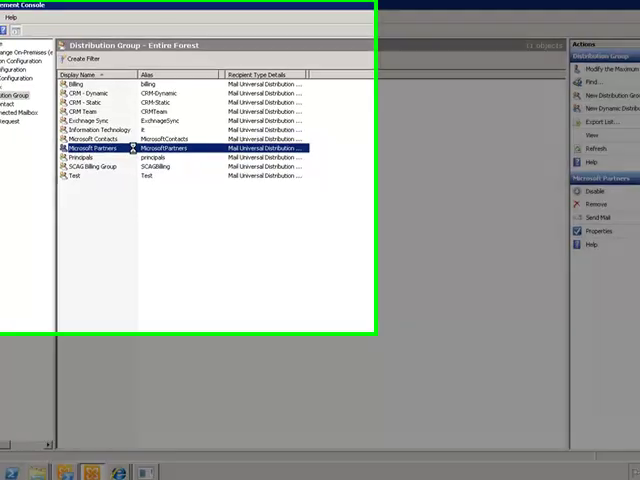
Review Microsoft Partners' six members in Properties, then cancel
click(594, 229)
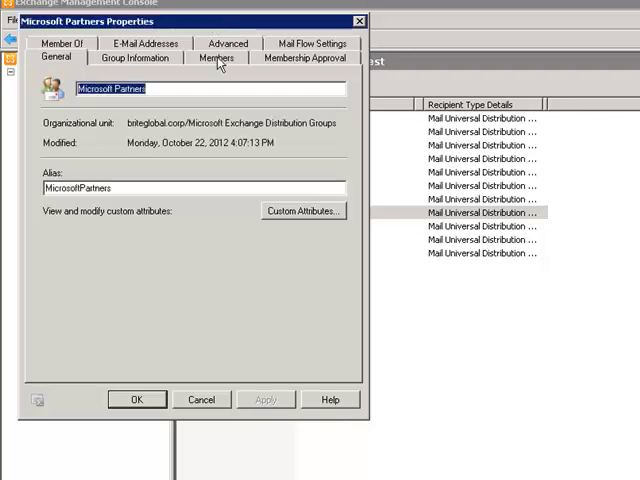
click(216, 57)
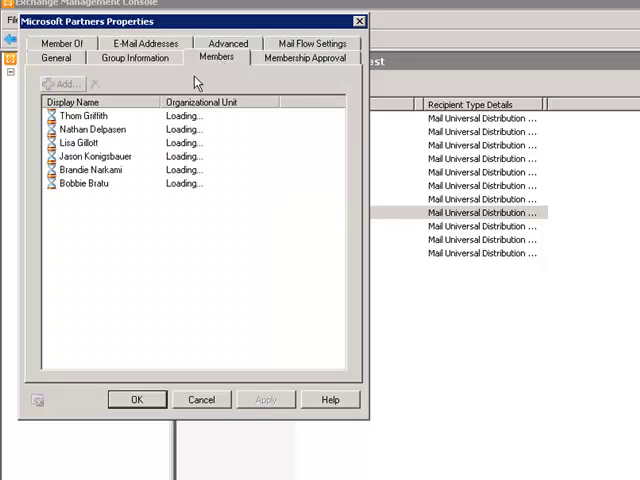
mouse_move(107, 204)
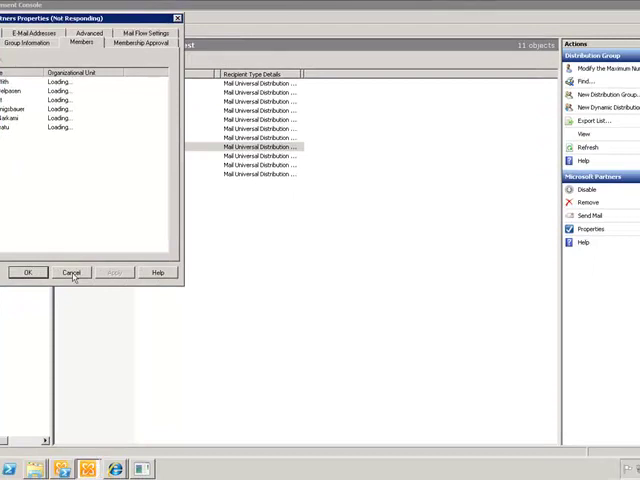
click(70, 272)
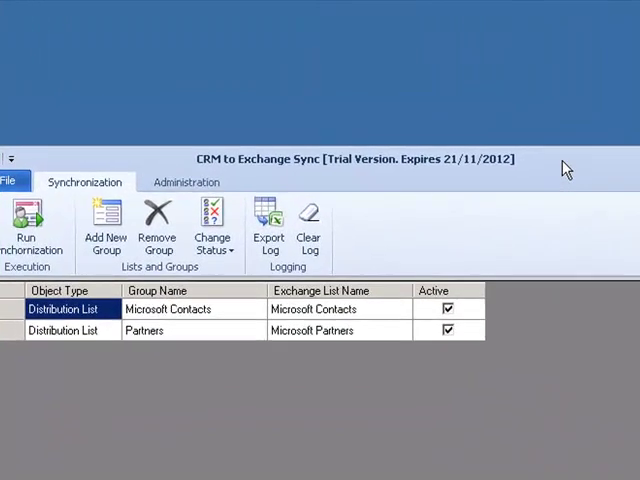
mouse_move(357, 171)
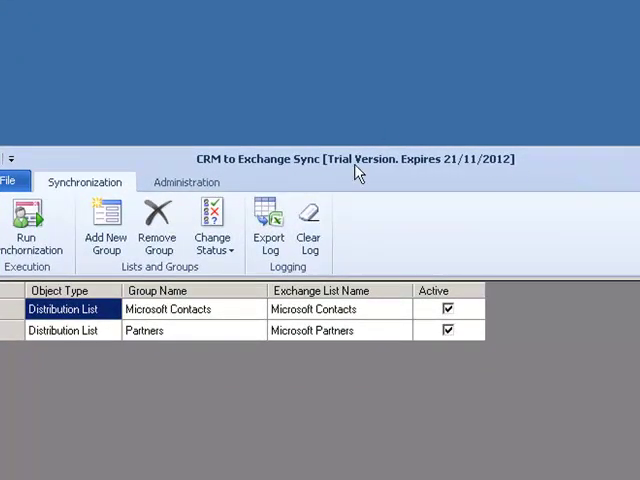
mouse_move(50, 330)
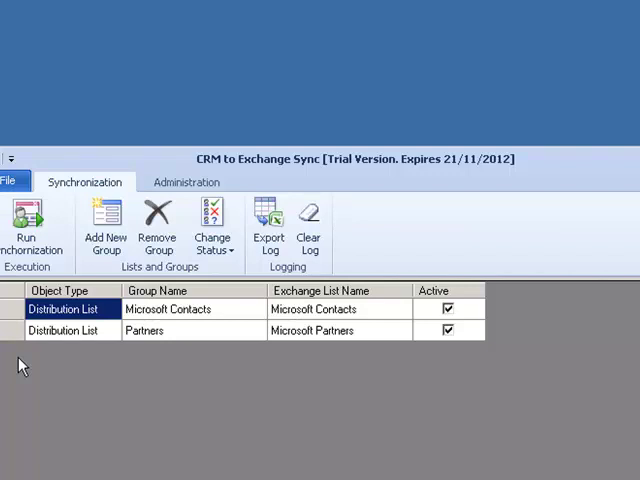
mouse_move(9, 318)
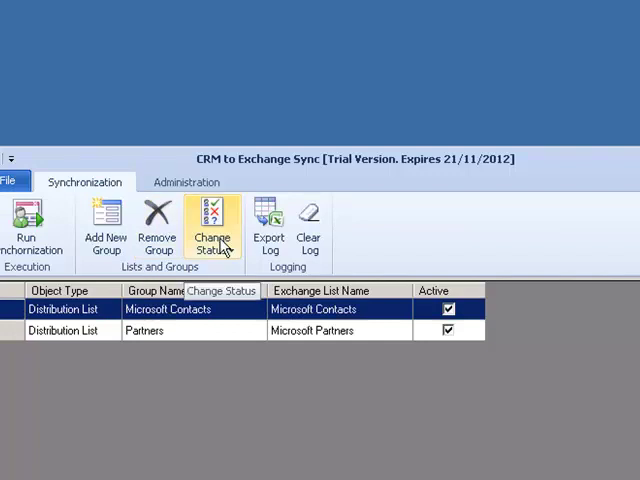
Set the Microsoft Contacts group's status to Disable
click(211, 227)
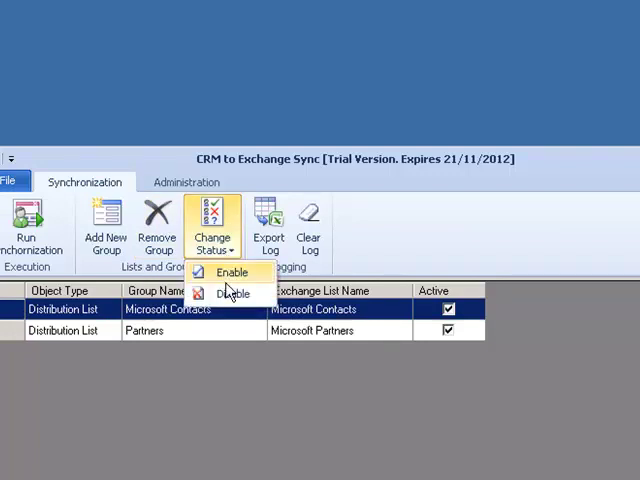
click(230, 292)
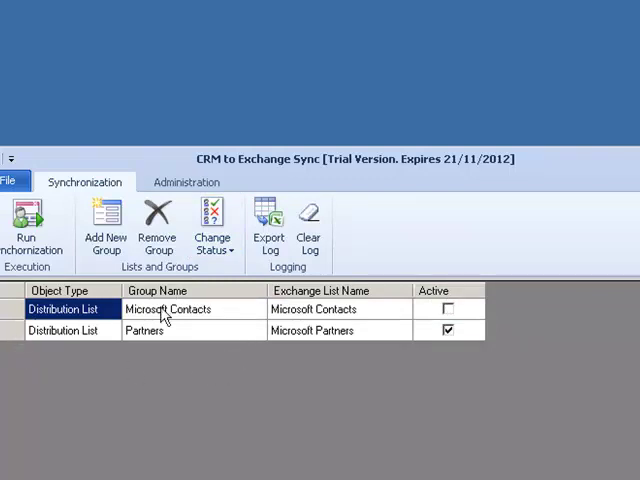
mouse_move(300, 315)
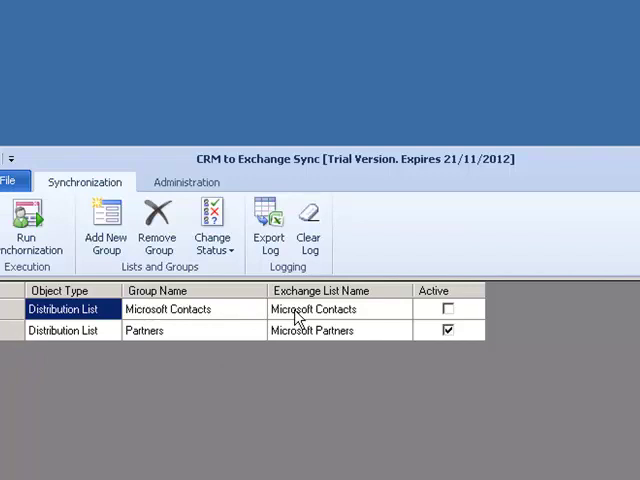
mouse_move(293, 417)
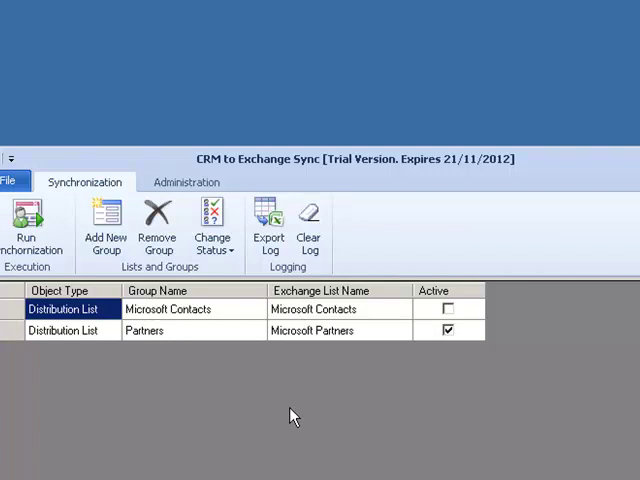
mouse_move(245, 413)
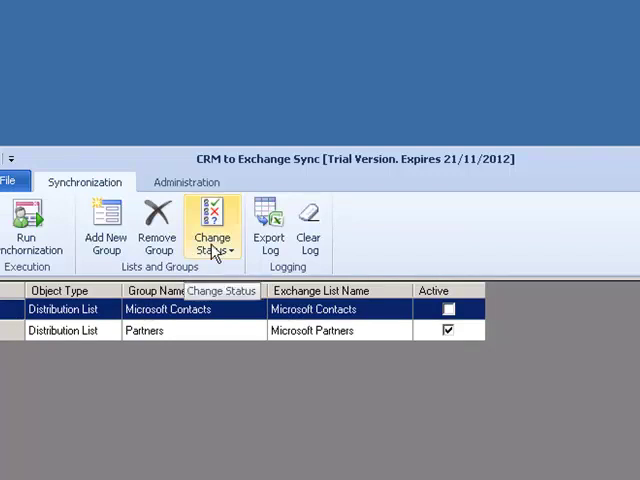
Set the Microsoft Contacts group's status to Enable
click(212, 225)
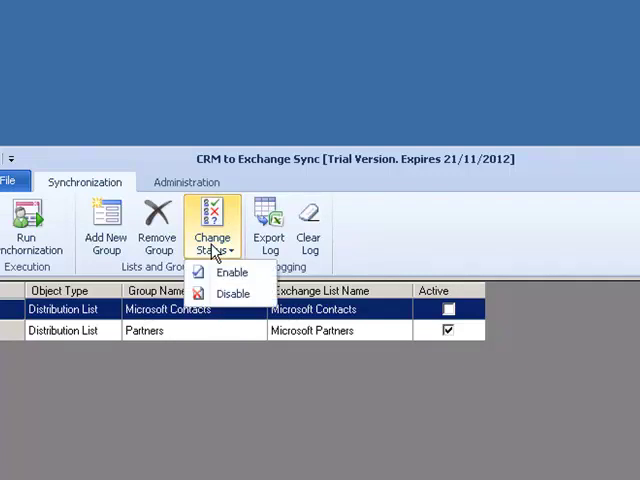
mouse_move(232, 273)
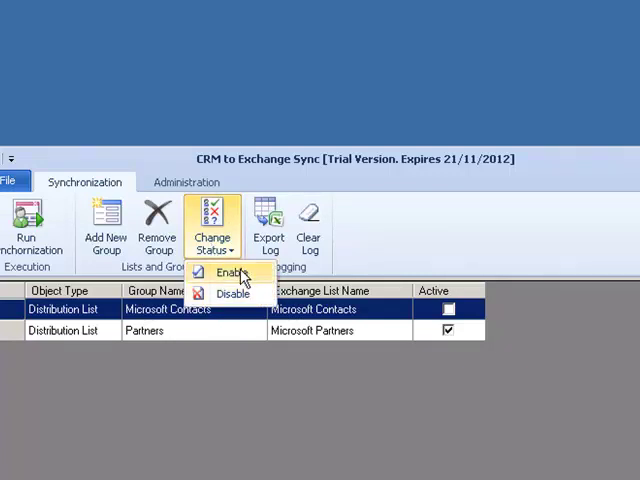
click(228, 273)
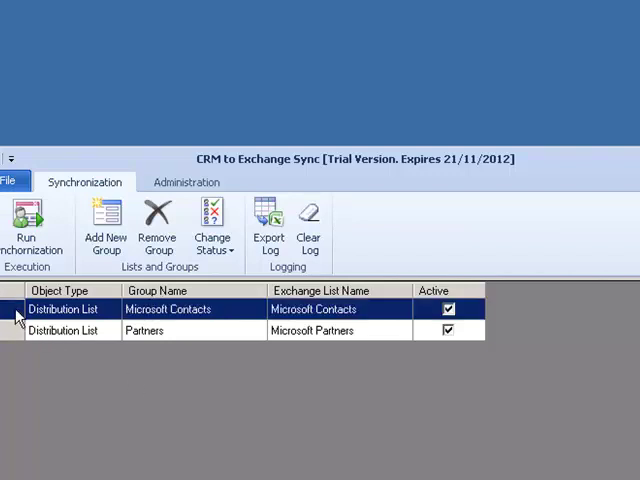
mouse_move(157, 225)
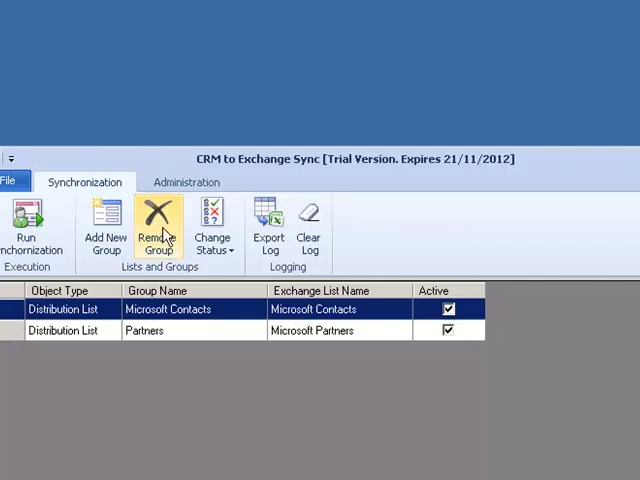
Remove the Microsoft Contacts group using Remove Group
click(157, 230)
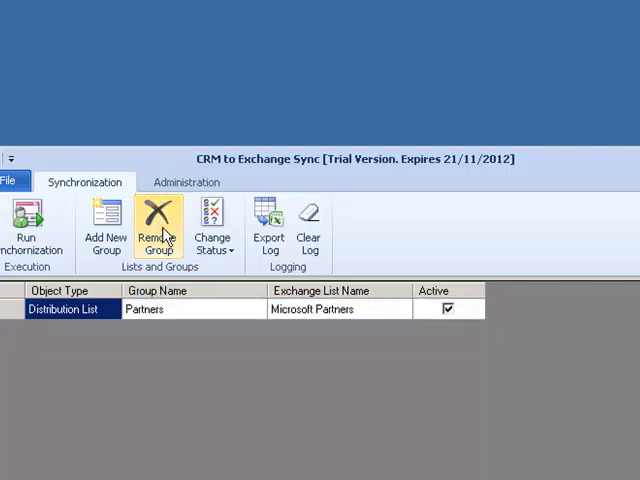